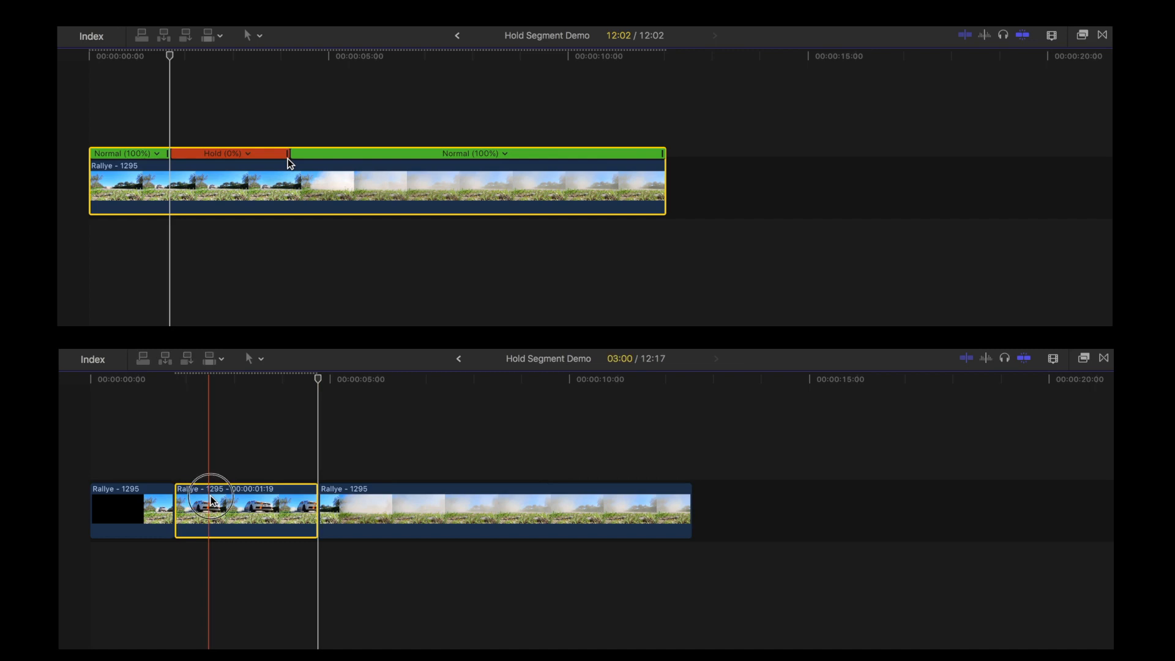
- Show the Hold Segment Demo project with the Rallye - 1295 clip in the timeline
left_click_drag(209, 500, 349, 435)
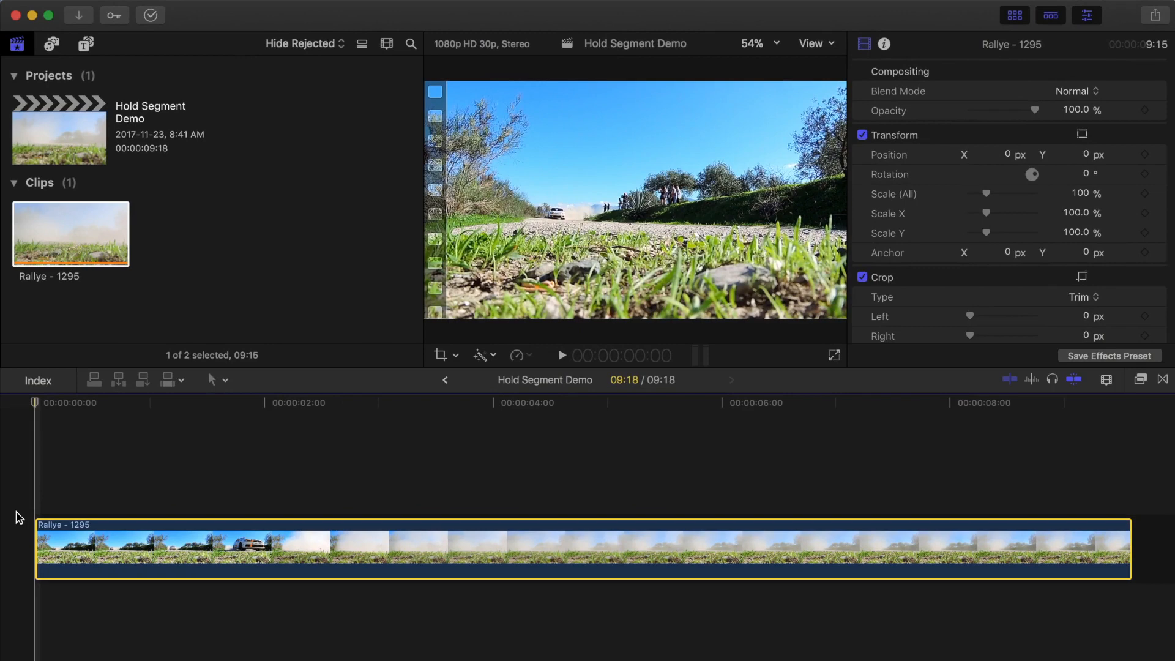
left_click(205, 549)
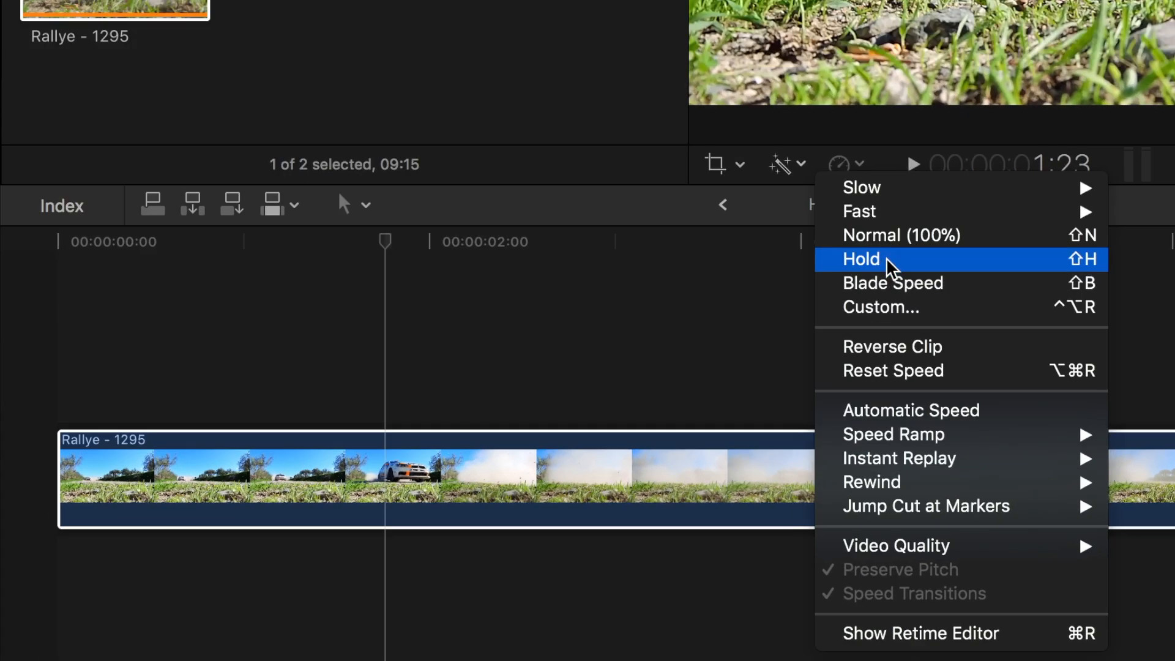
left_click(860, 258)
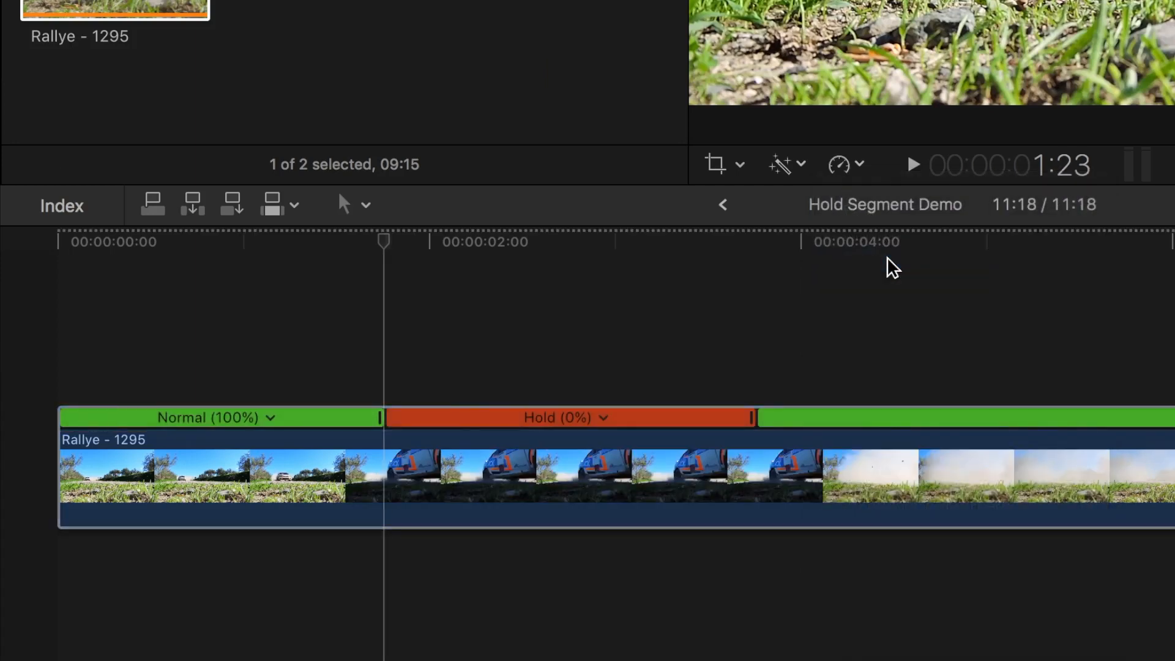
key("shift+h")
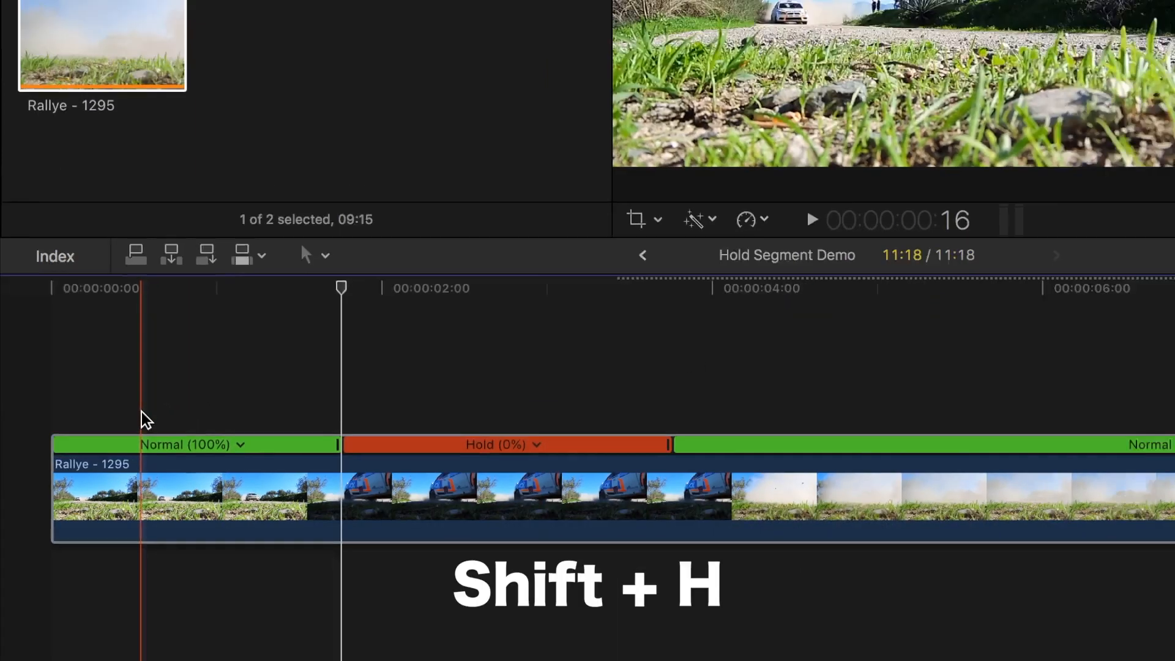
key("shift+h")
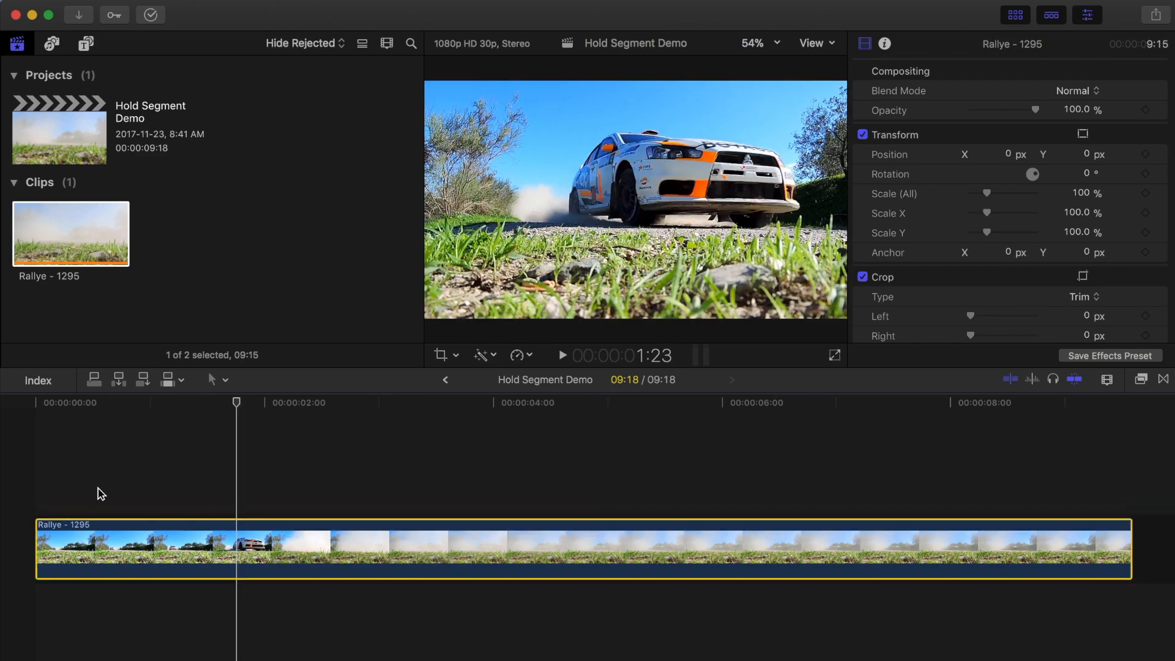
- Range-select the car section of the Rallye clip for a Hold (0%) segment
key("r")
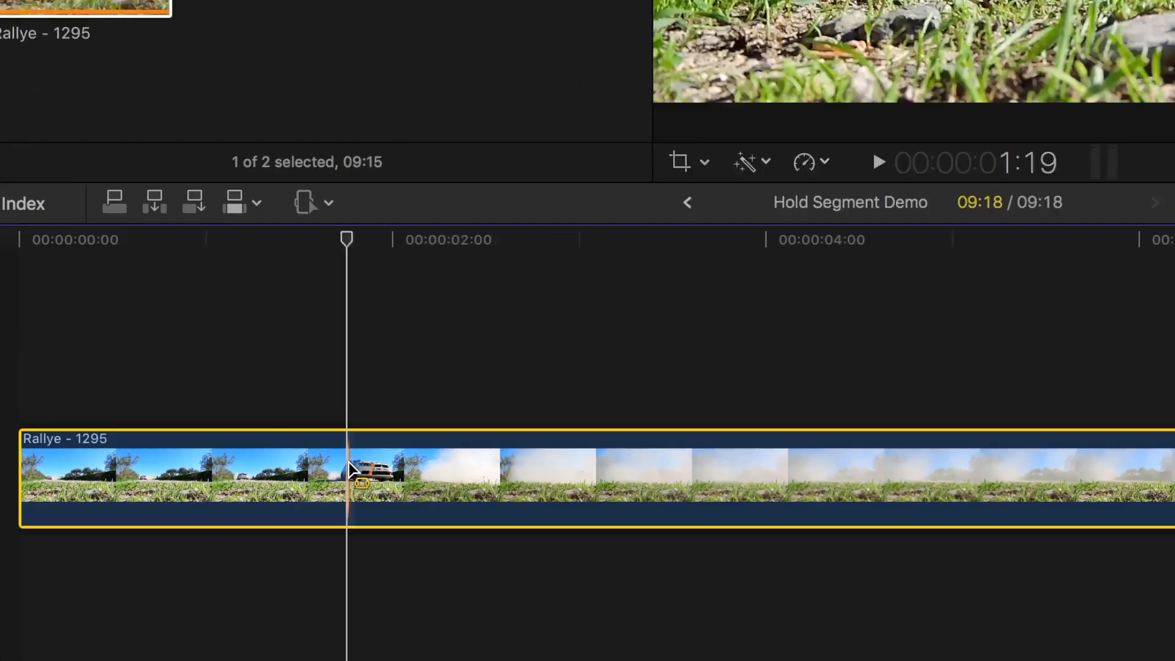
left_click_drag(360, 465, 671, 465)
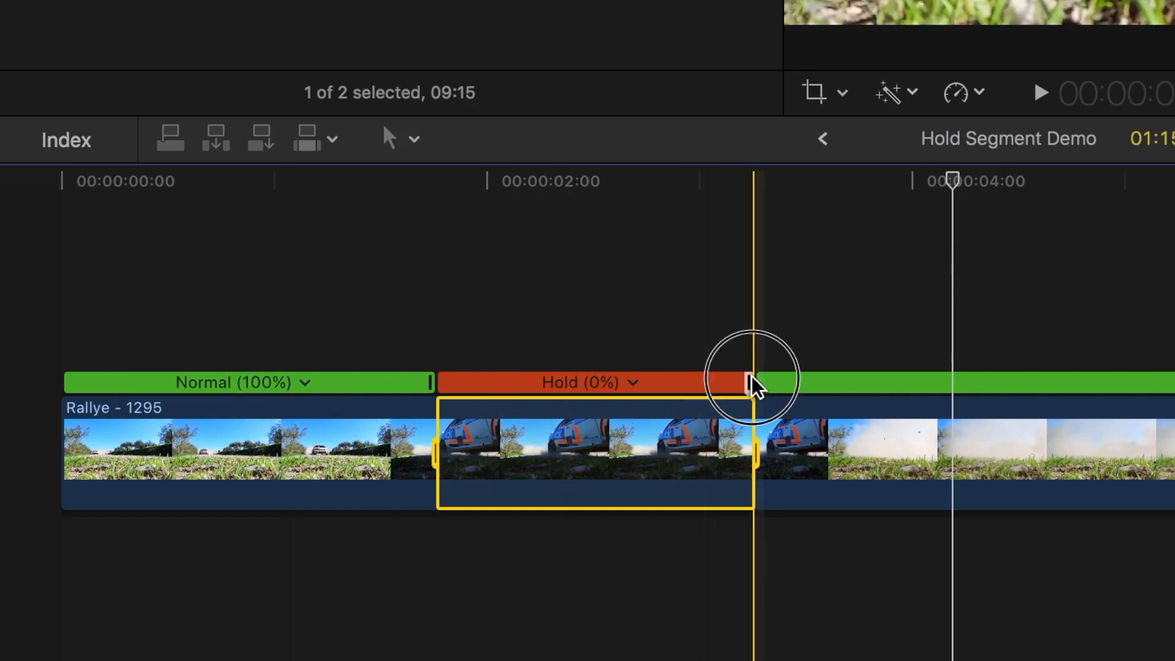
- Lengthen the Hold (0%) segment to 11:07 total and start editing its Source Frame
left_click_drag(748, 382, 783, 382)
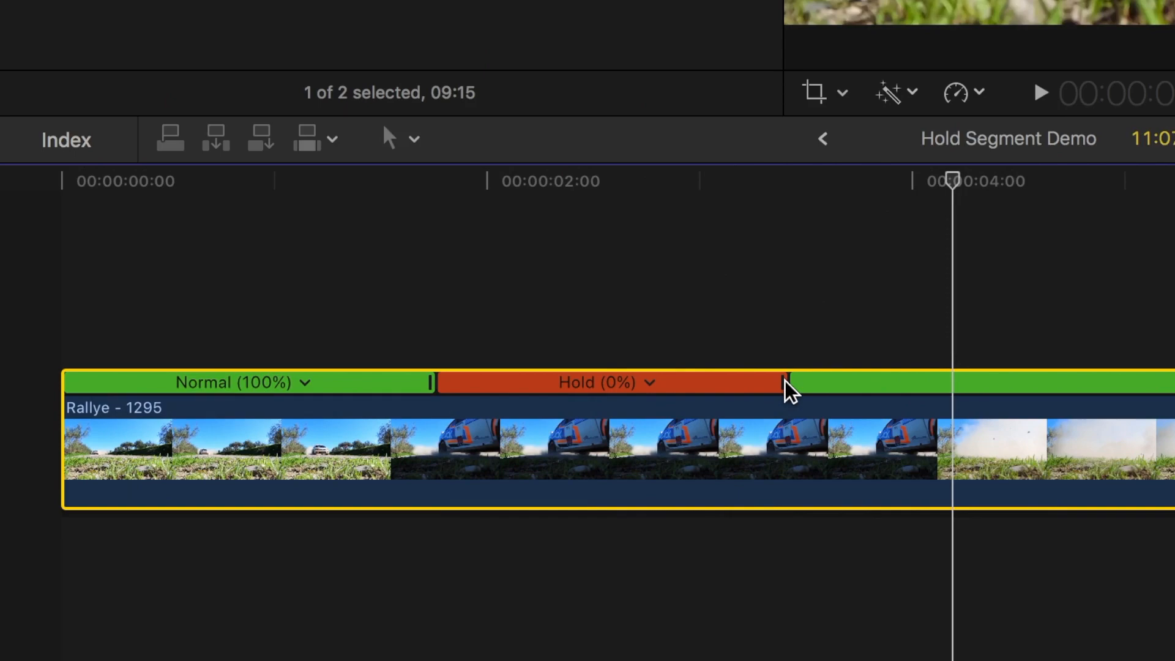
left_click(648, 382)
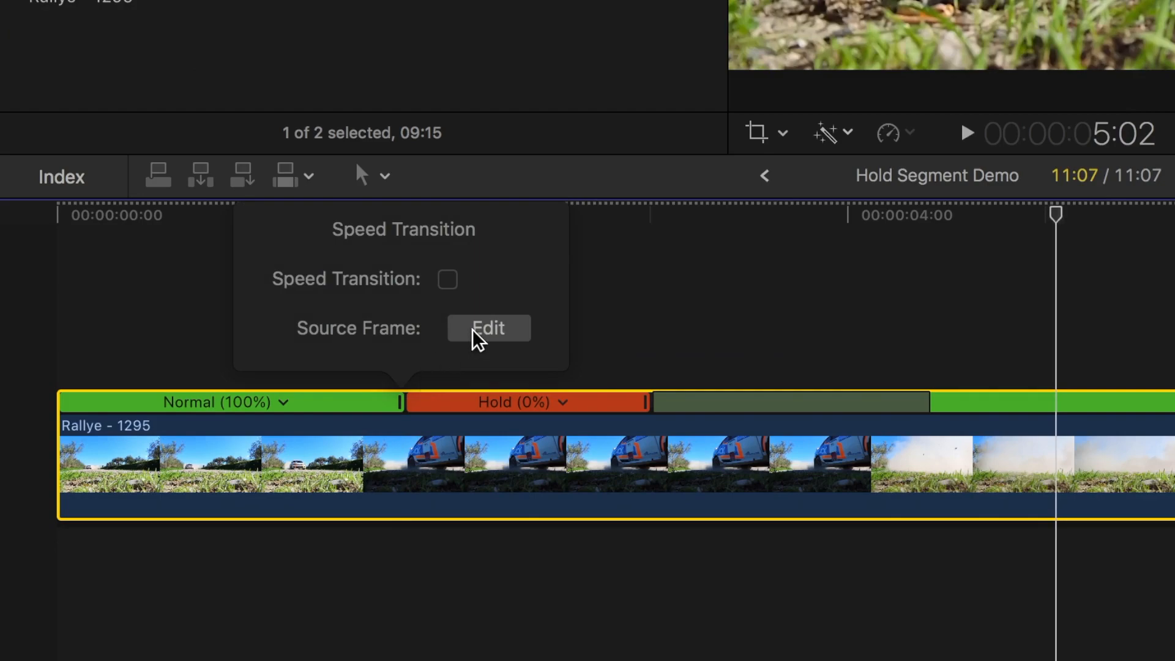
left_click(488, 328)
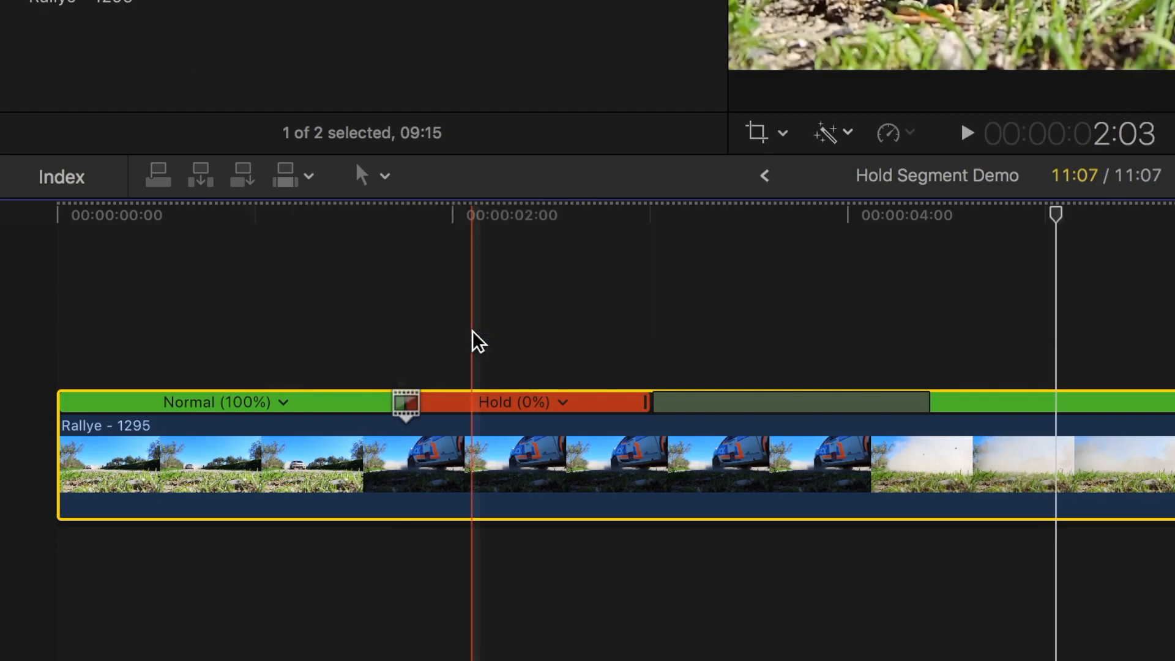